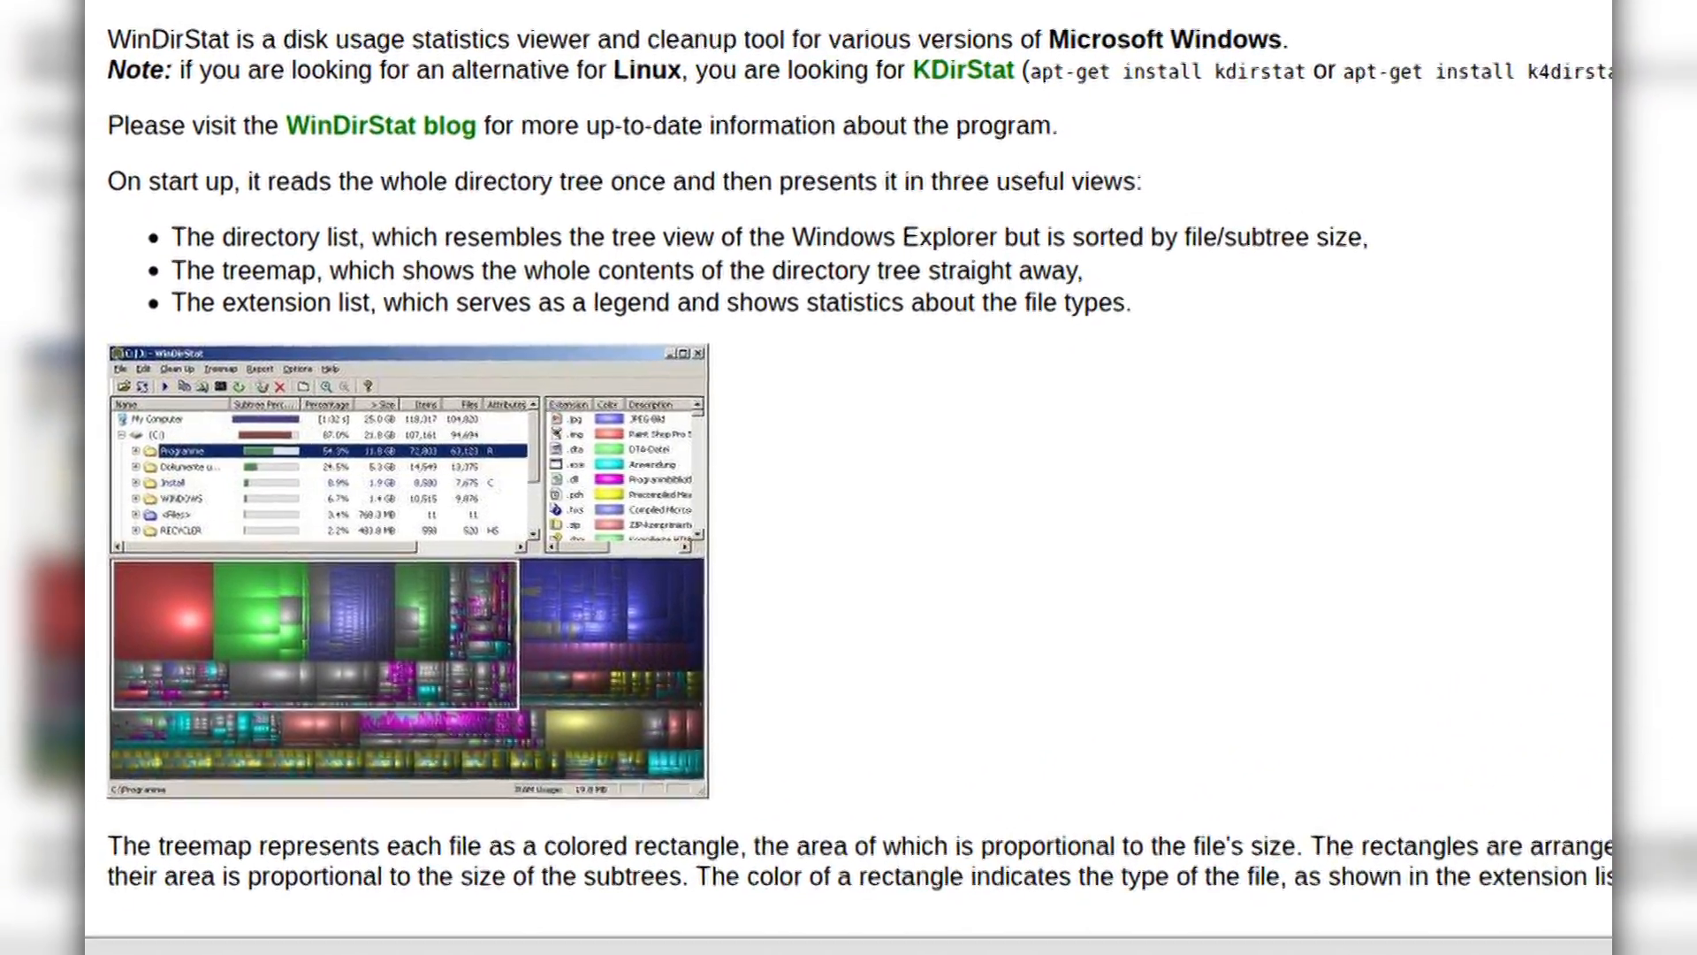
scroll("down", 3)
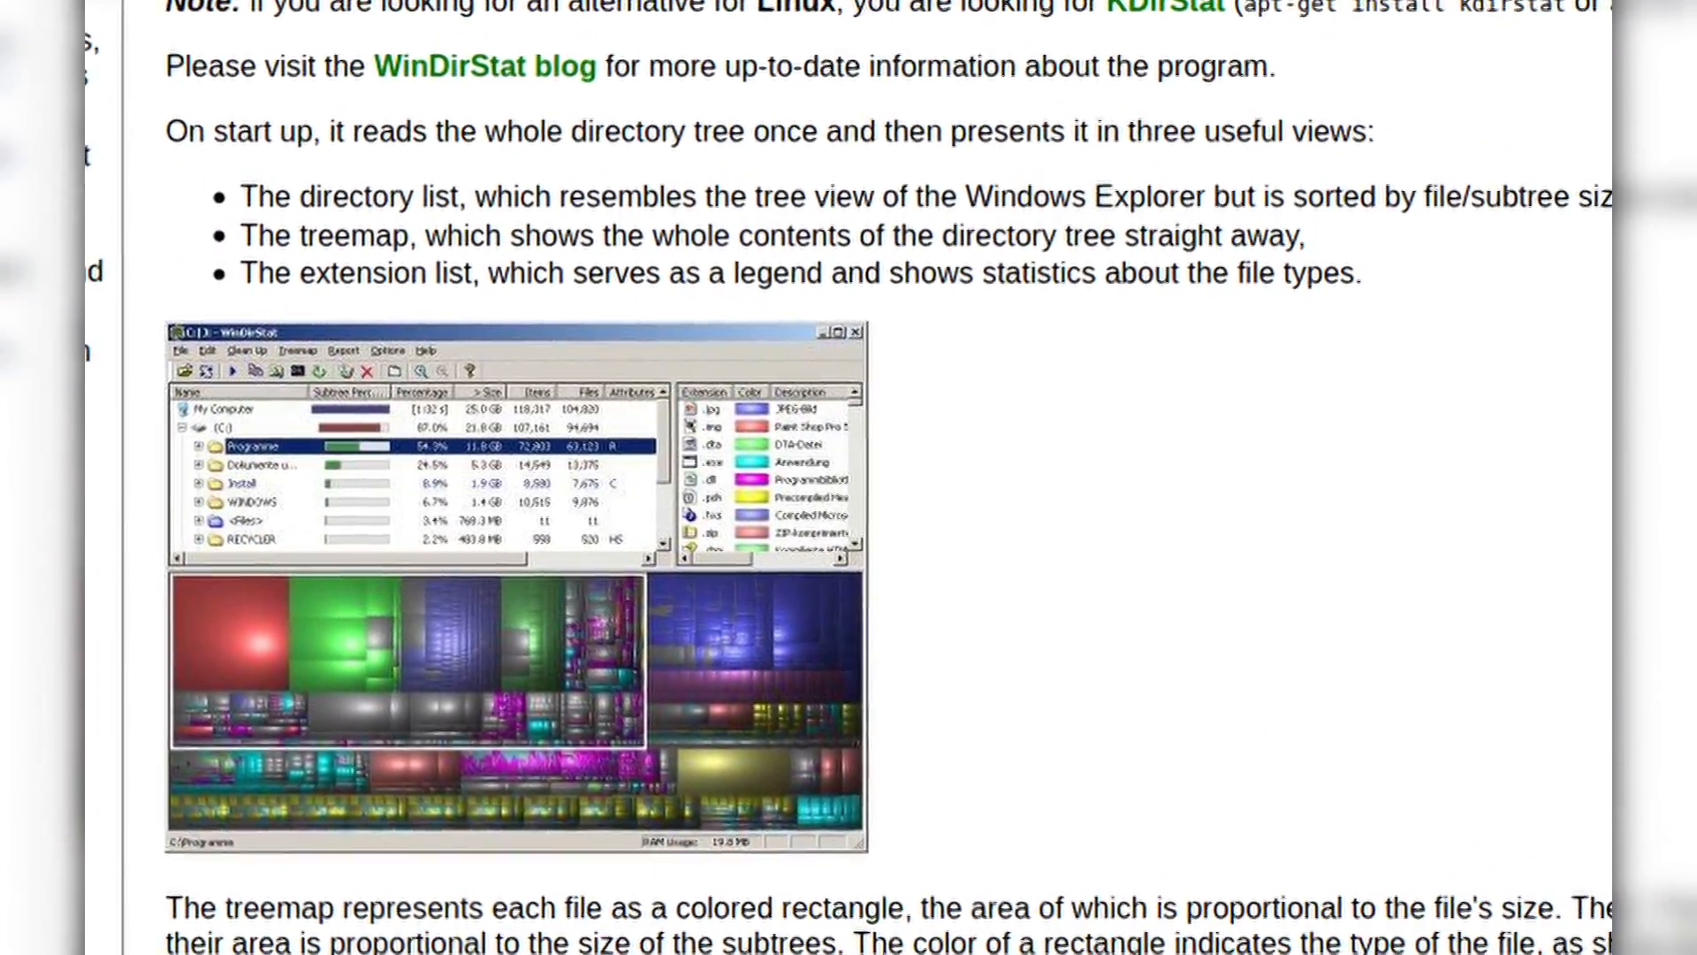